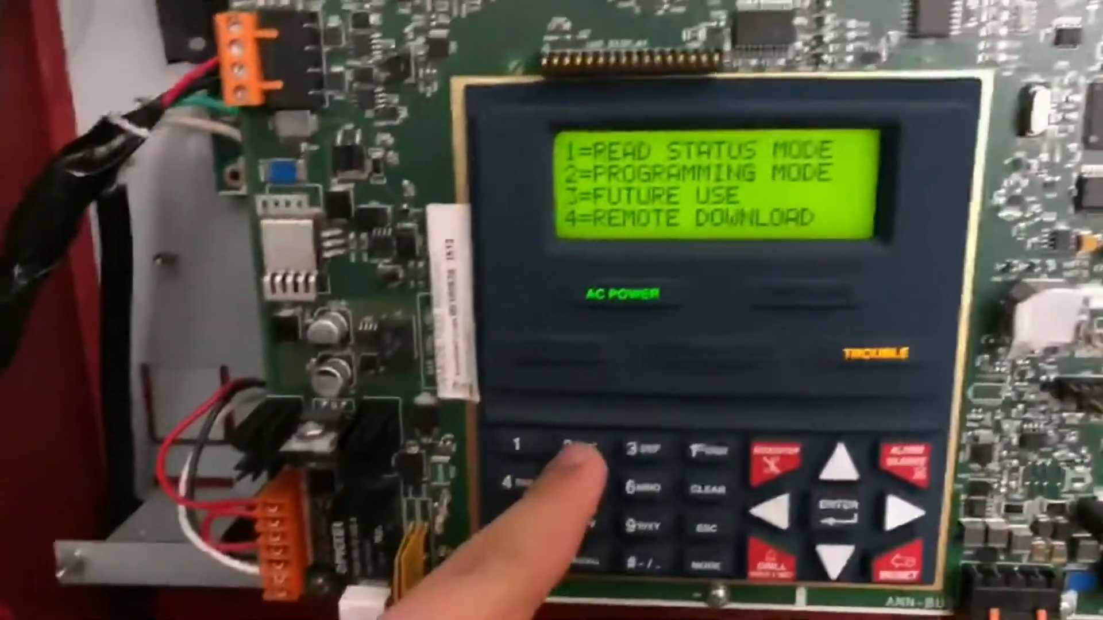
# - Enter Programming Mode and show Input Zones with Zone 1 Enabled set to YES
pyautogui.click(570, 450)
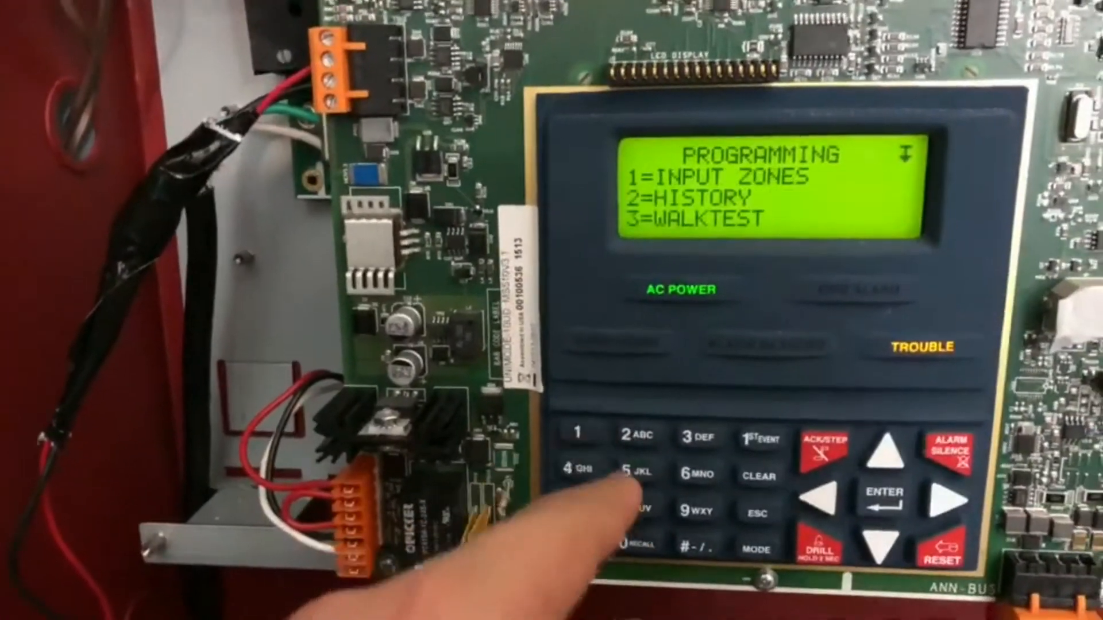
pyautogui.click(576, 432)
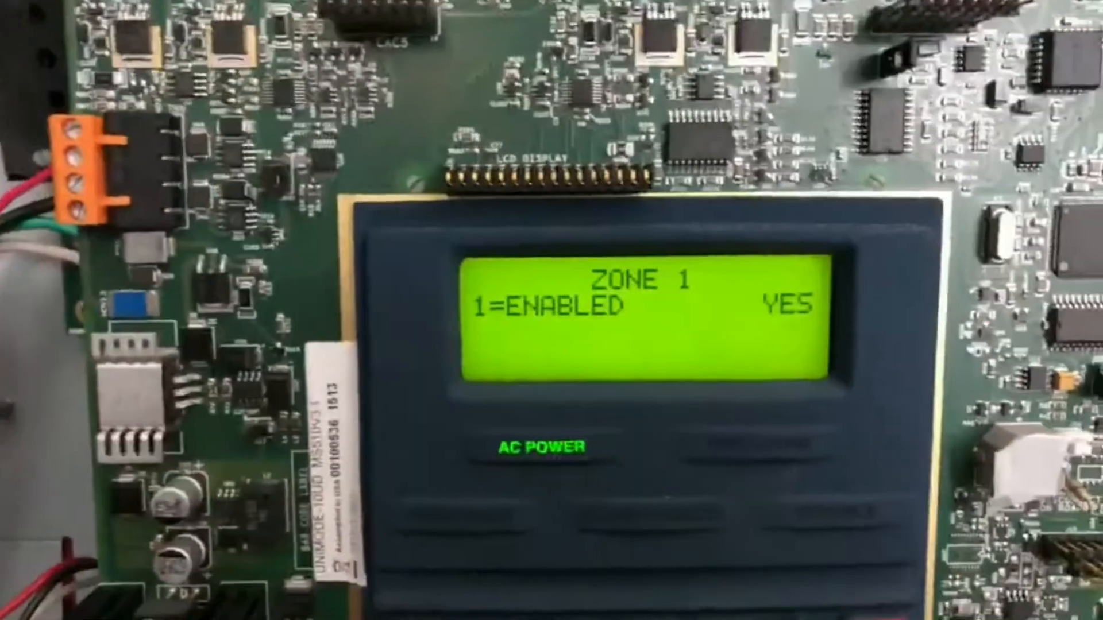